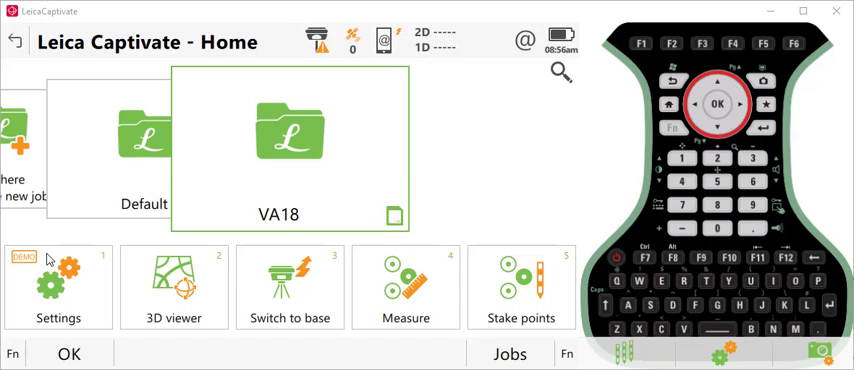
mouse_move(238, 232)
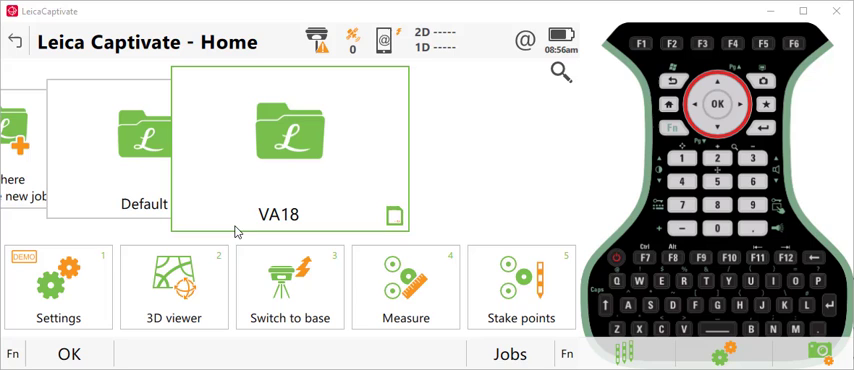
- From Home, go through Settings and Connections to launch the RTK rover wizard
left_click(58, 288)
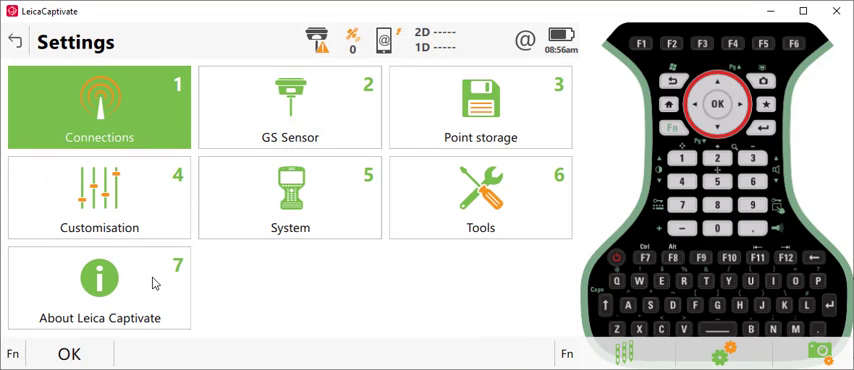
left_click(100, 108)
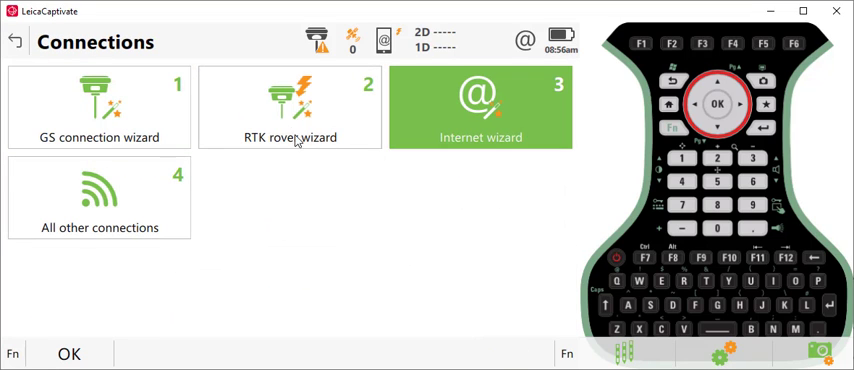
left_click(290, 108)
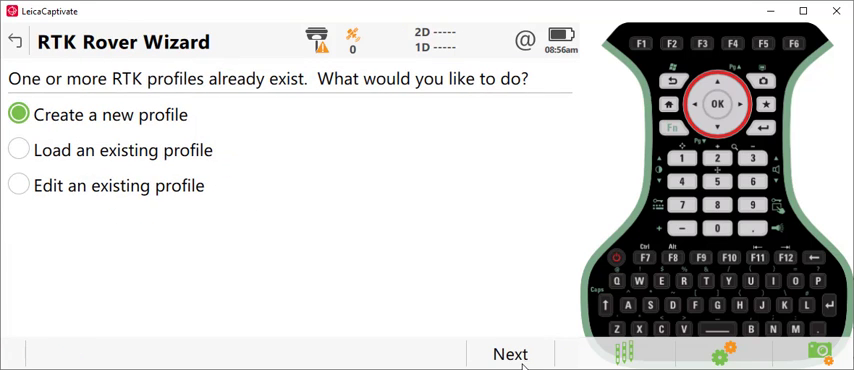
- Name the new profile 'Smart Connect' and choose Internet (eg NTRIP) as the correction link
left_click(510, 354)
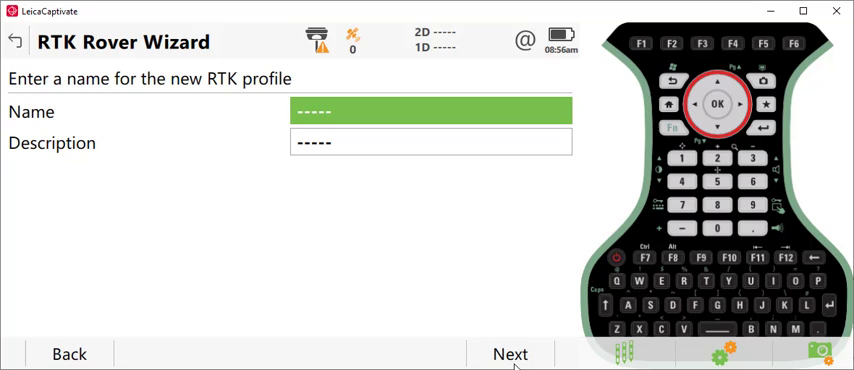
type("Smart")
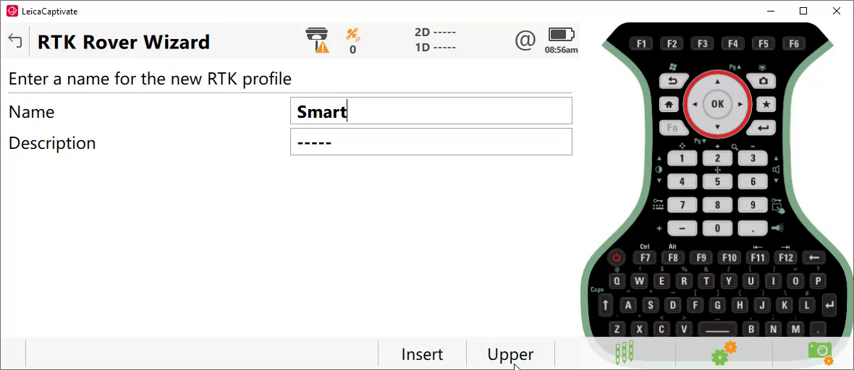
type("Connect")
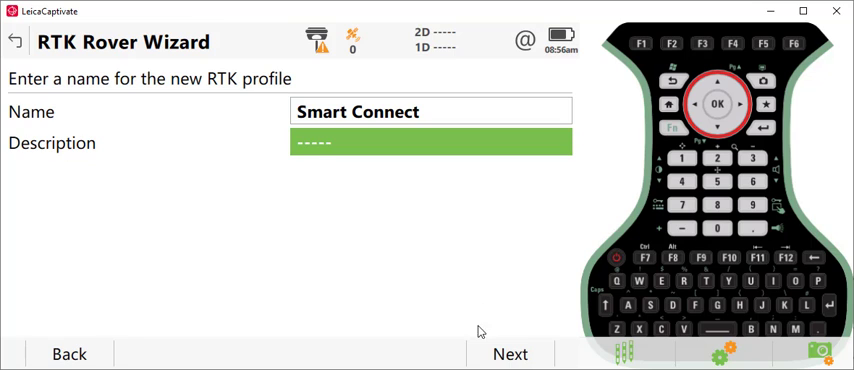
left_click(512, 354)
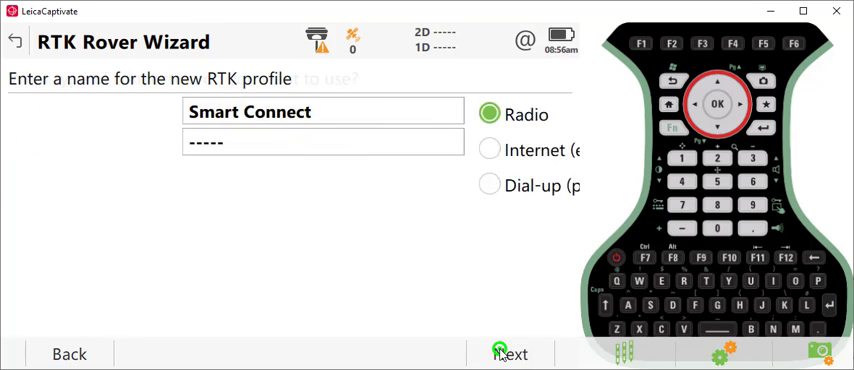
left_click(510, 354)
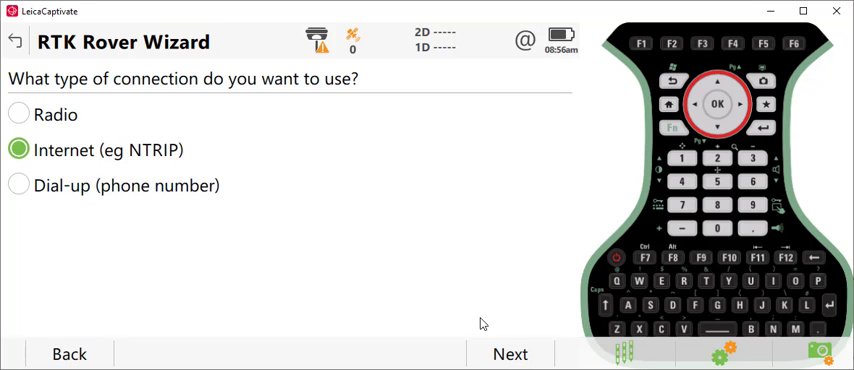
left_click(510, 354)
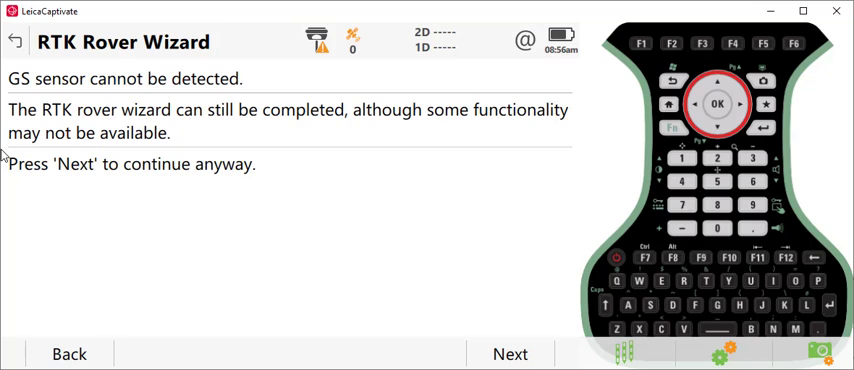
- Continue past the sensor warning and select the CS modem as the connection port
left_click(512, 354)
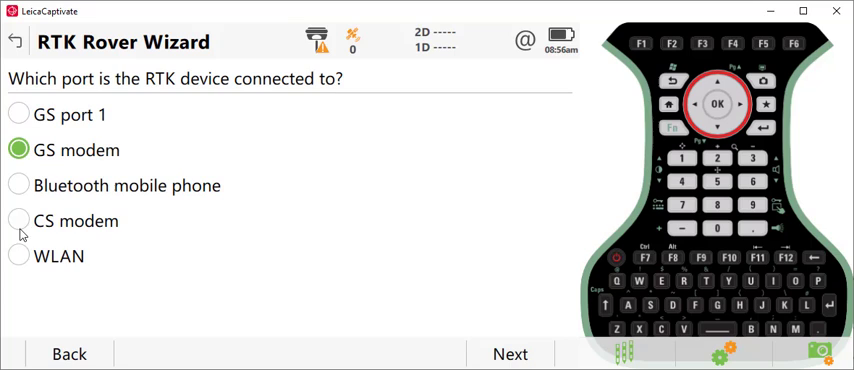
left_click(20, 220)
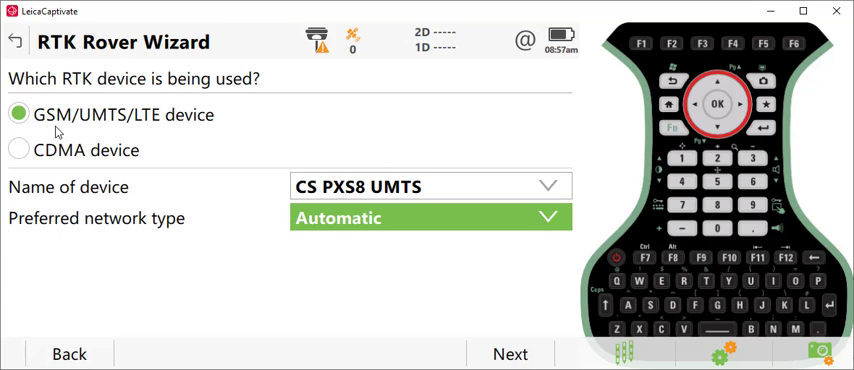
mouse_move(522, 360)
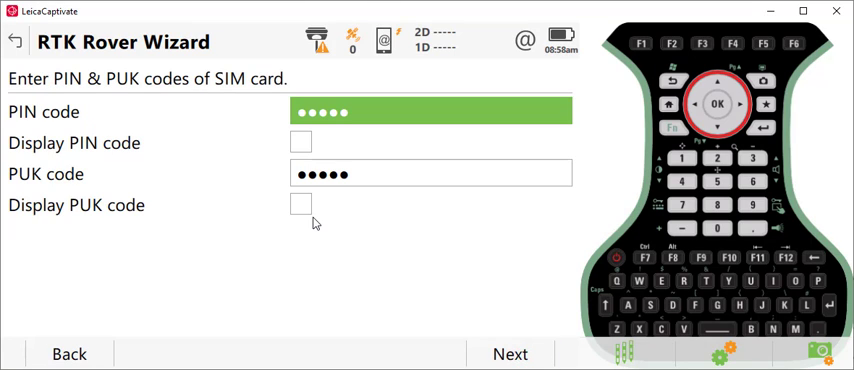
mouse_move(316, 212)
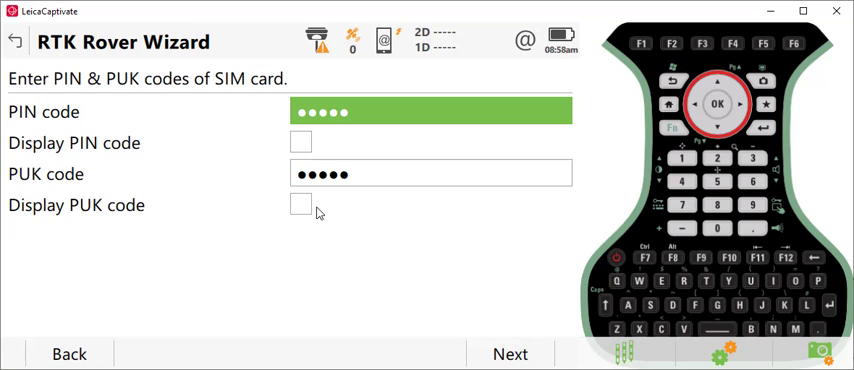
- Accept the SIM PIN/PUK codes and keep the GPRS/CDMA internet connection
left_click(510, 354)
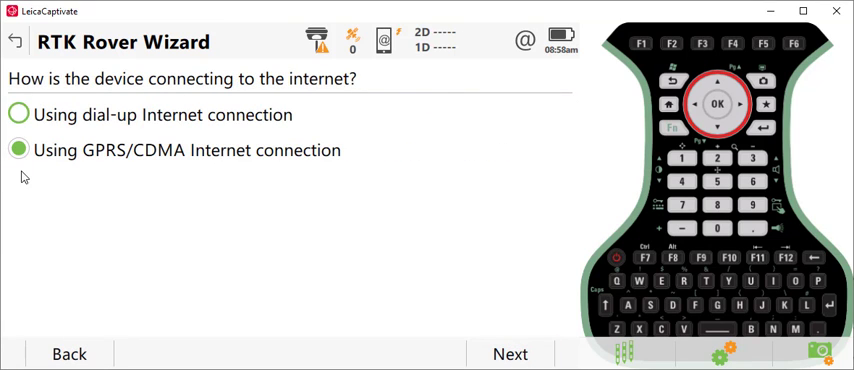
mouse_move(128, 164)
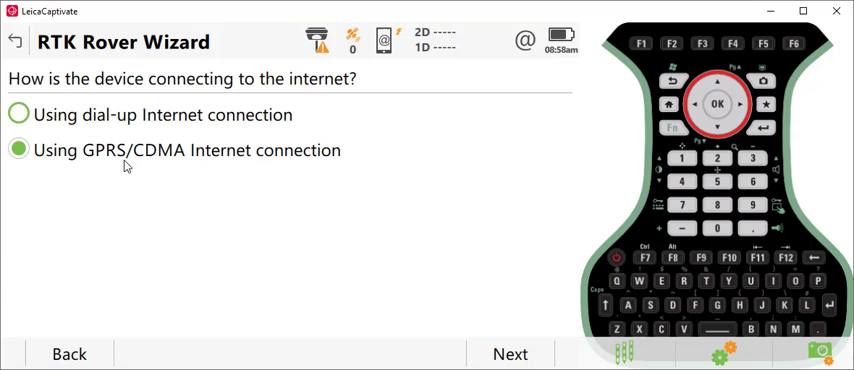
mouse_move(308, 316)
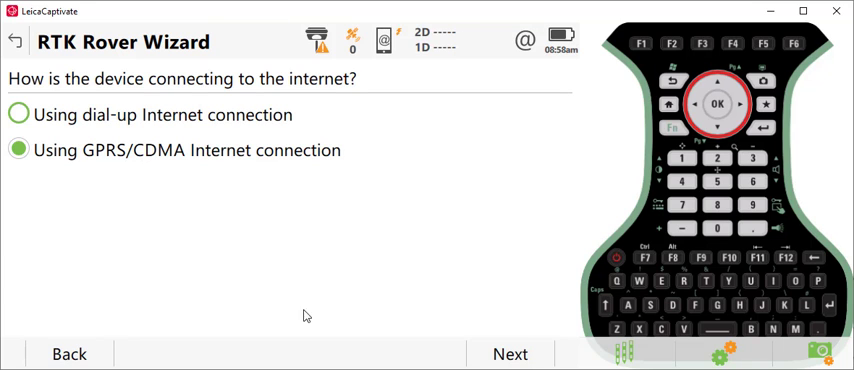
left_click(510, 354)
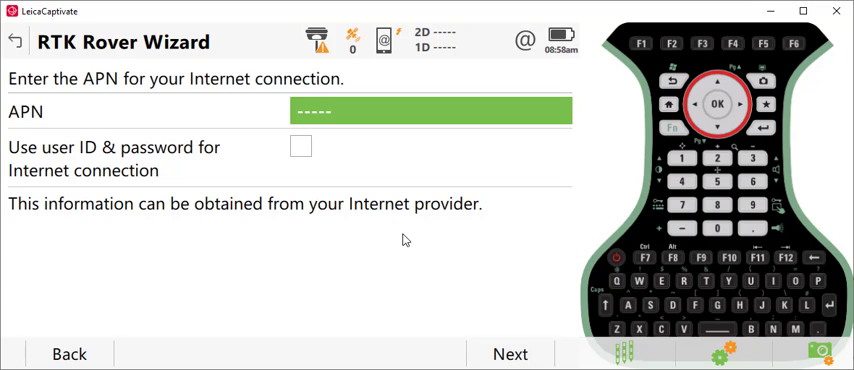
- Enter m2m005125.attz as the APN for the internet connection
type("m")
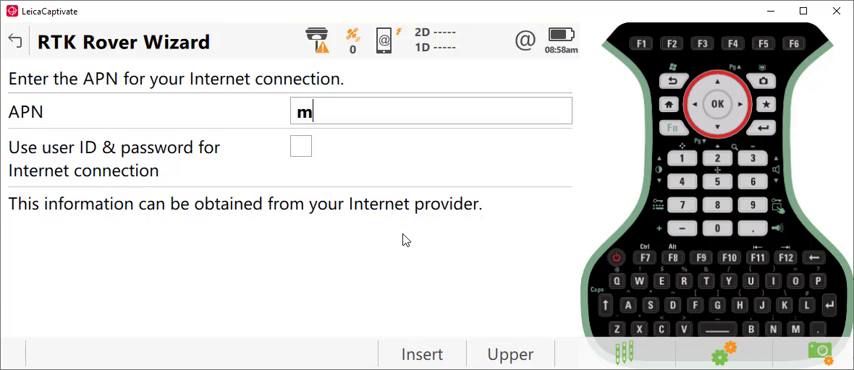
type("2m")
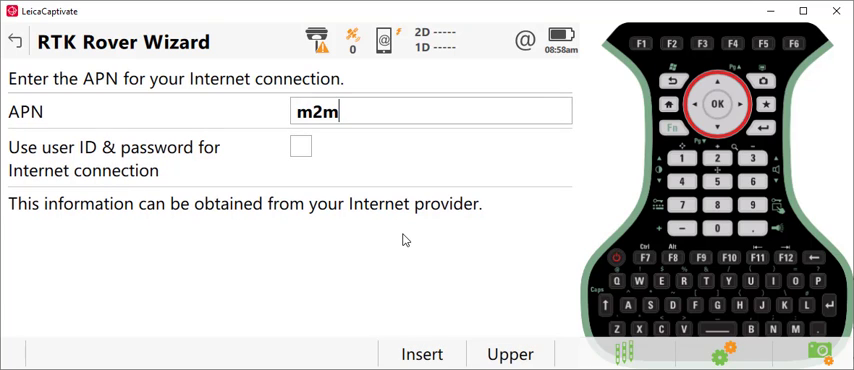
type("0051")
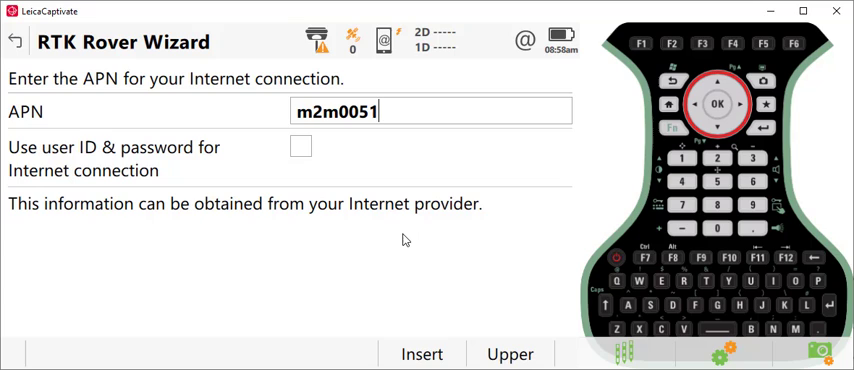
type("25.attz")
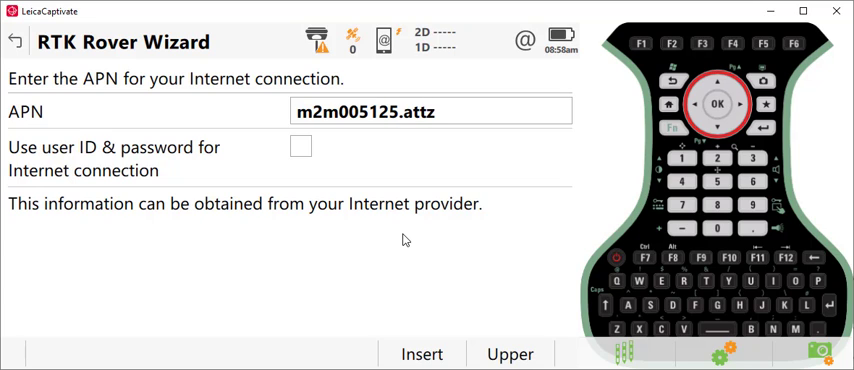
mouse_move(416, 244)
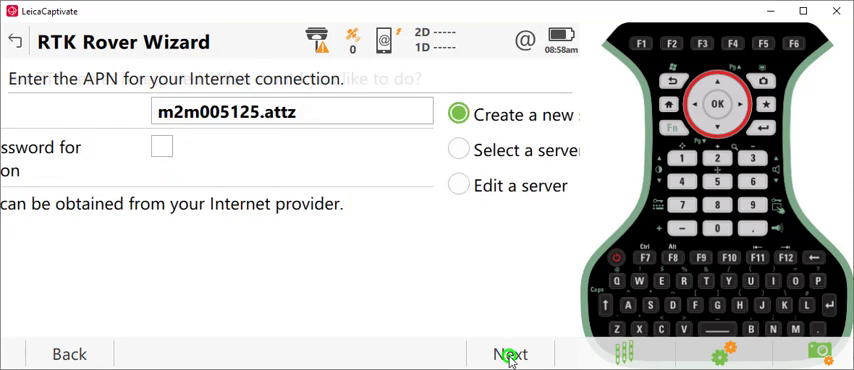
- Confirm the APN and choose to create a new RTK server, reaching its detail page
left_click(512, 354)
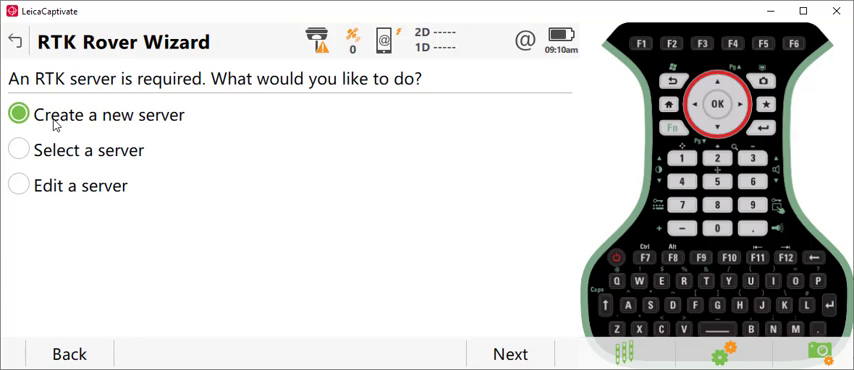
mouse_move(508, 328)
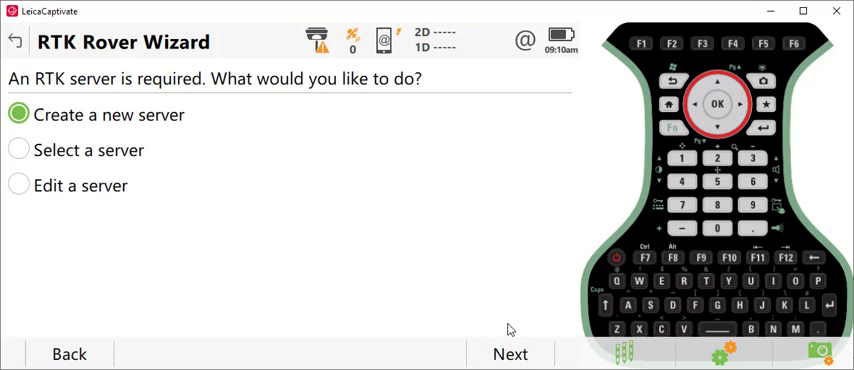
left_click(510, 352)
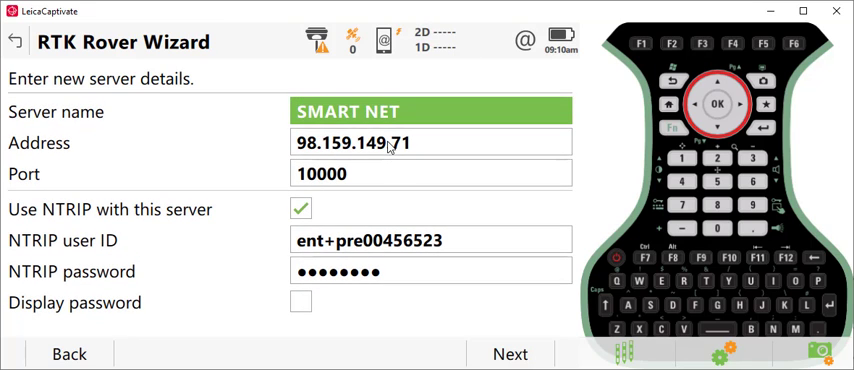
mouse_move(360, 168)
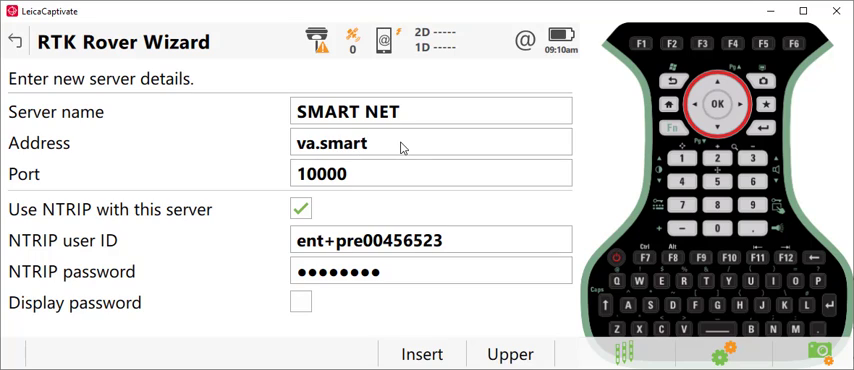
- Set the SMART NET address to va.smartnetna.com and replace the NTRIP user ID
type("netra.com")
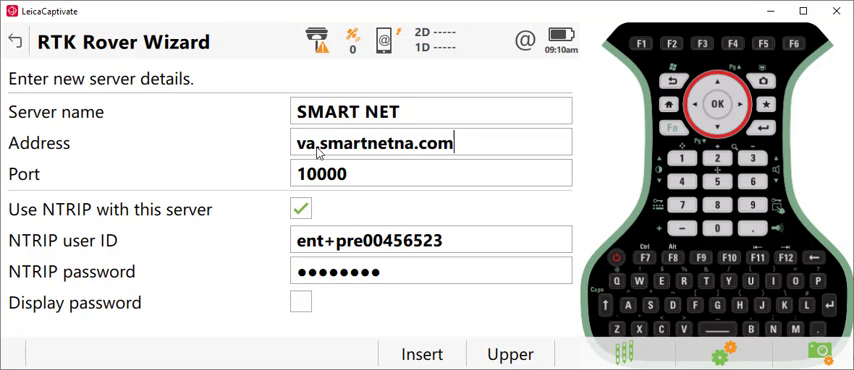
mouse_move(454, 160)
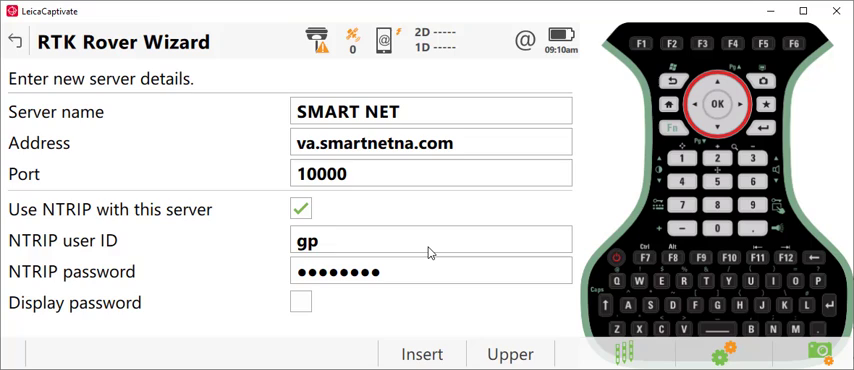
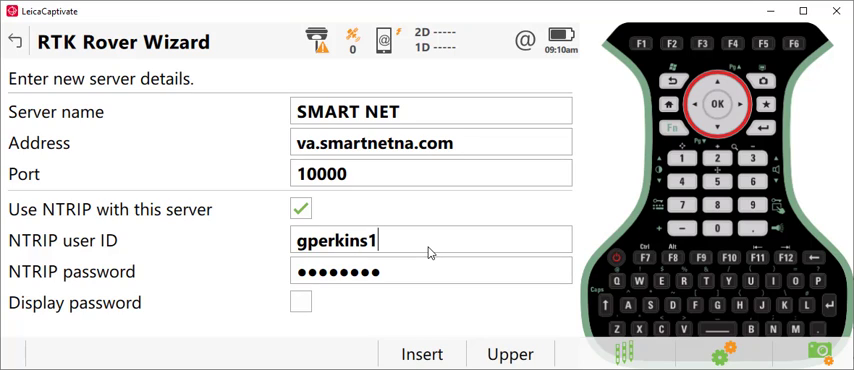
left_click(432, 272)
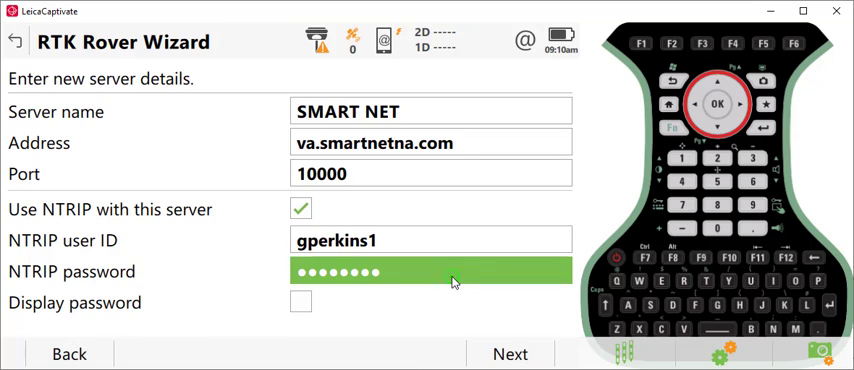
mouse_move(304, 284)
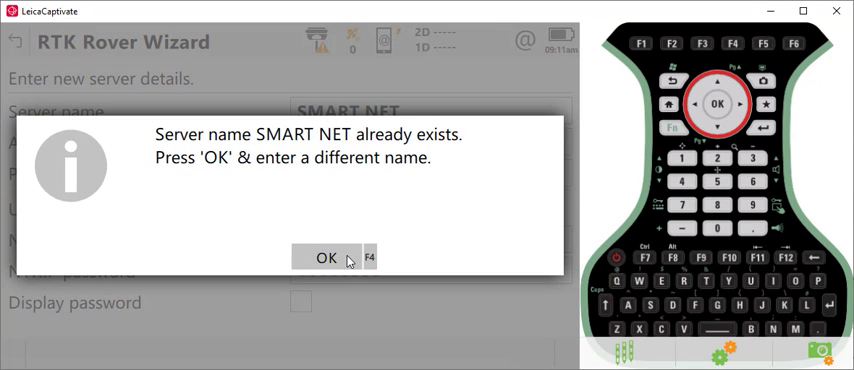
- Acknowledge the 'Server name already exists' message to reach the mountpoint choice
left_click(326, 256)
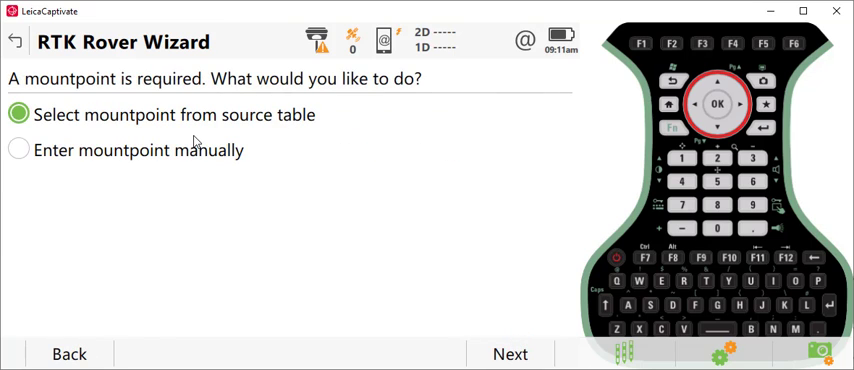
mouse_move(480, 272)
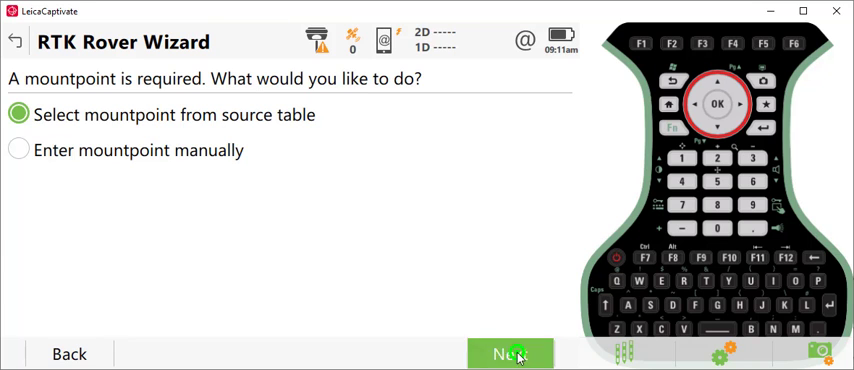
- Pick MSM_IMAX from the source table, giving RTCM 3, single station, GPS+GLO+GAL+BDS
left_click(510, 354)
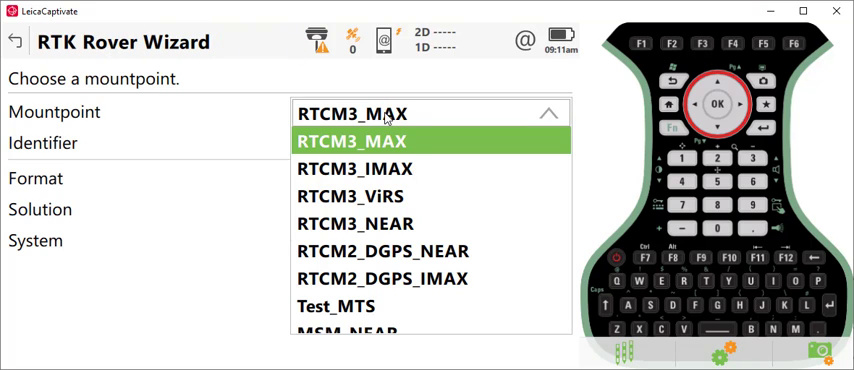
scroll("down", 3)
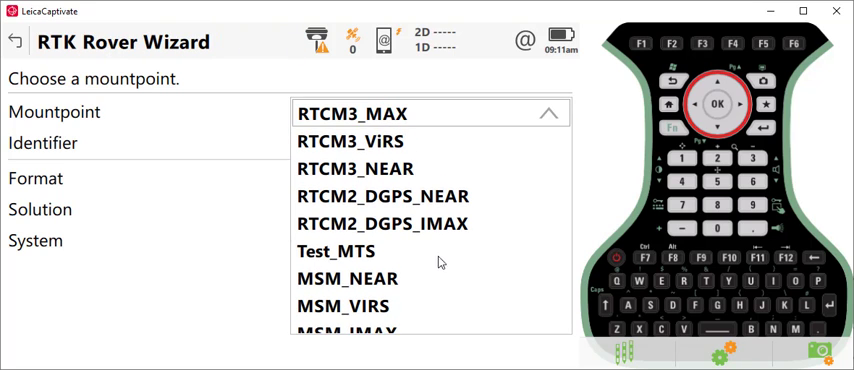
left_click(348, 332)
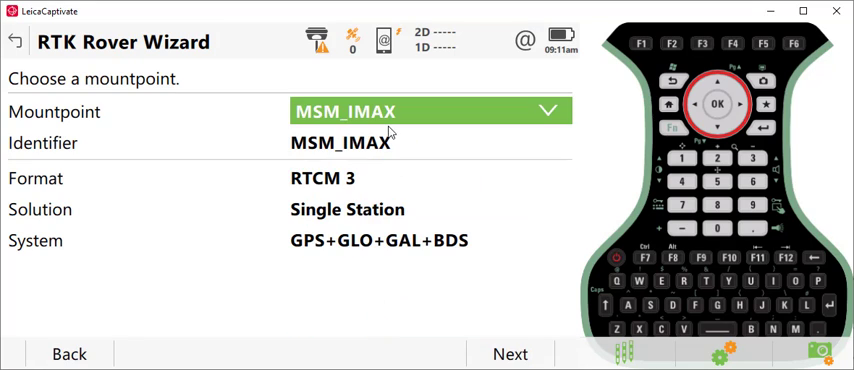
mouse_move(378, 138)
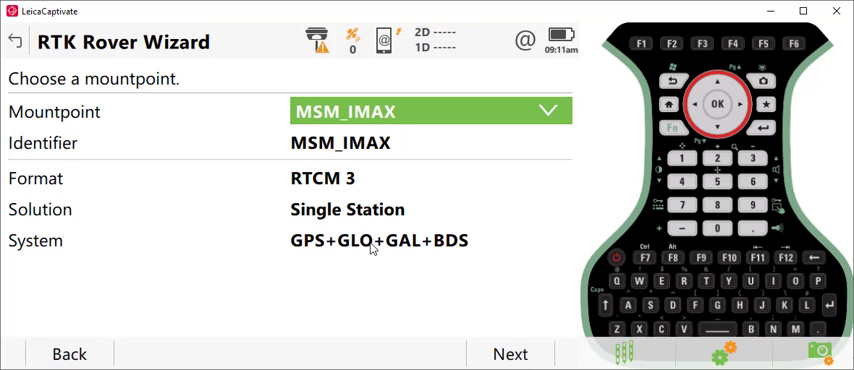
mouse_move(524, 362)
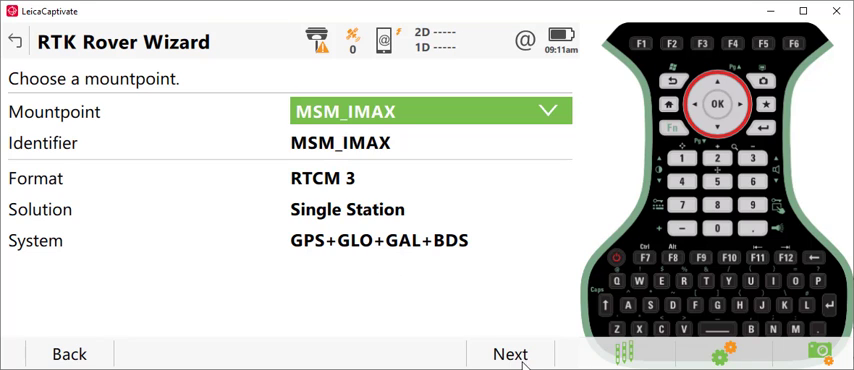
- Confirm the mountpoint and accept i-MAX network type with GGA messages sent
left_click(510, 354)
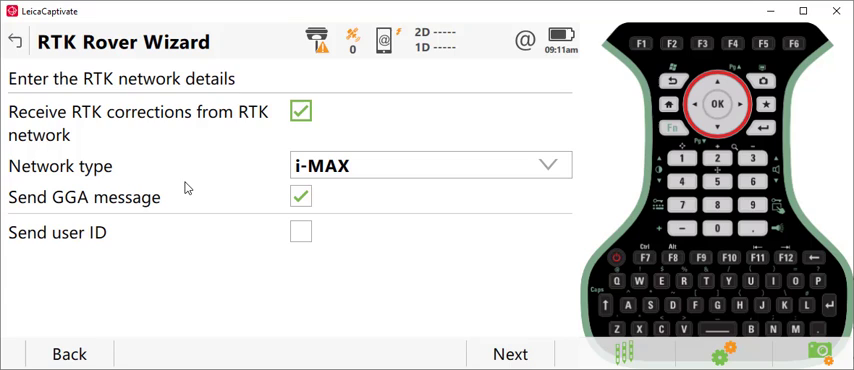
mouse_move(344, 182)
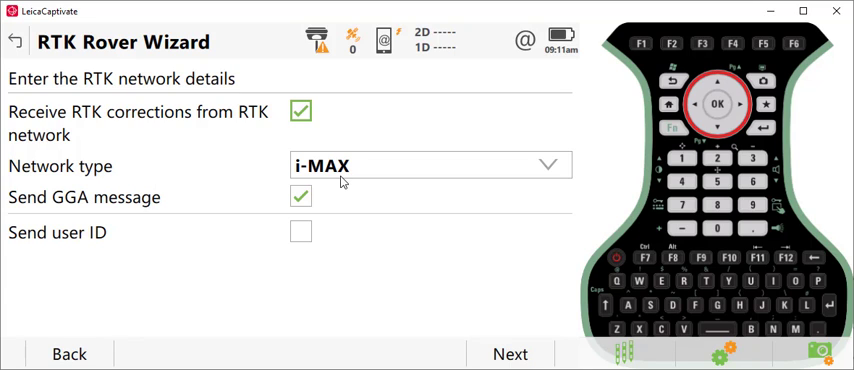
mouse_move(196, 200)
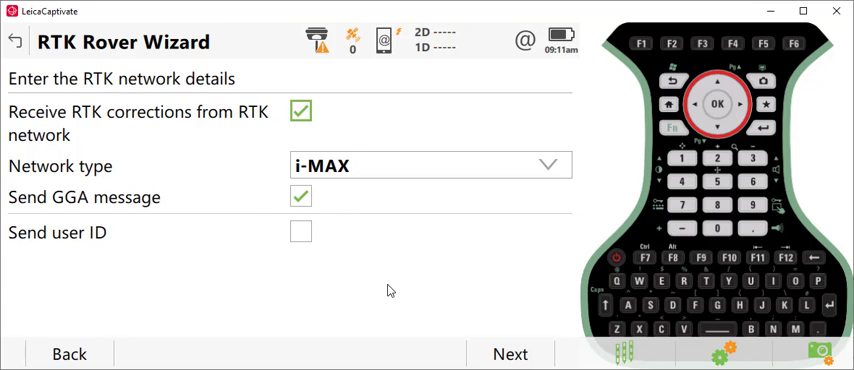
left_click(510, 352)
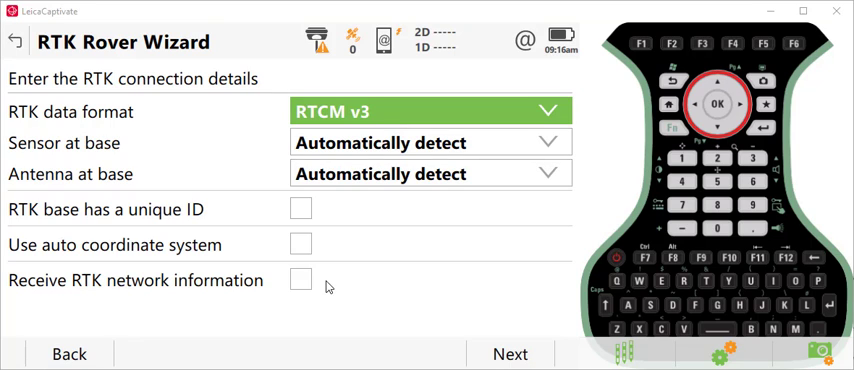
- Keep RTCM v3 data format and enable 'Receive RTK network information' with behaviour Show & log
left_click(300, 280)
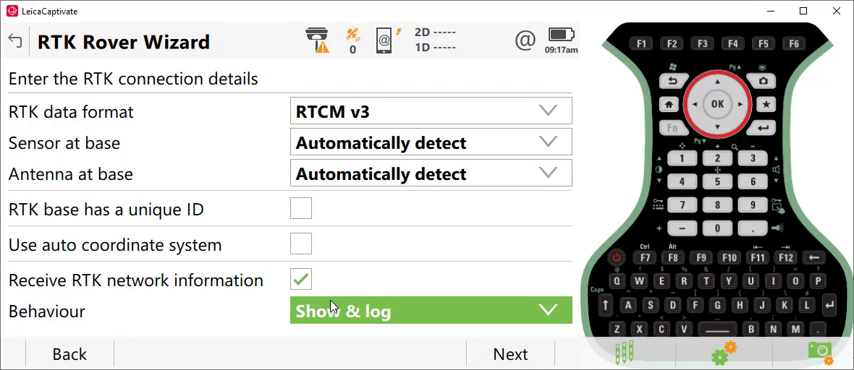
mouse_move(360, 332)
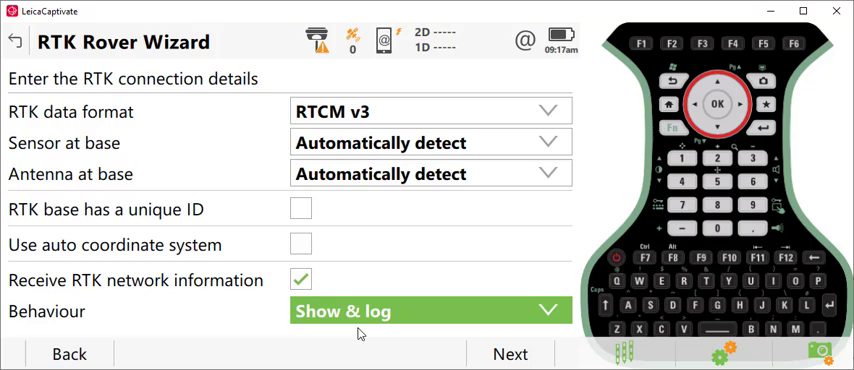